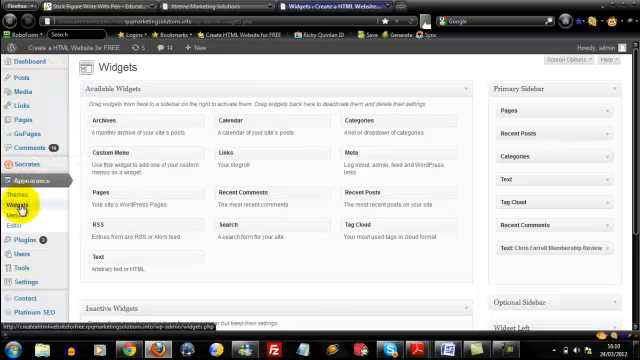
pyautogui.moveTo(580, 130)
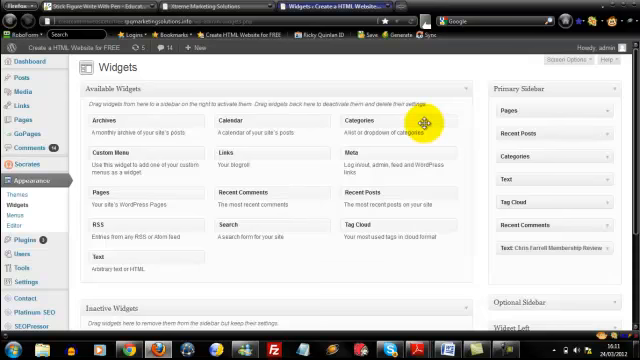
pyautogui.moveTo(524, 108)
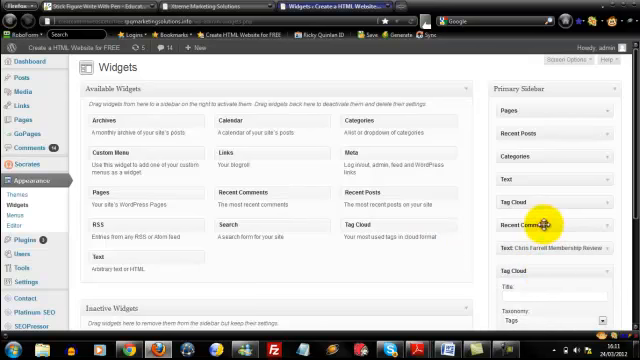
# Add a Tag Cloud widget at the bottom of the Primary Sidebar with taxonomy Tags
pyautogui.moveTo(540, 222); pyautogui.dragTo(540, 104)
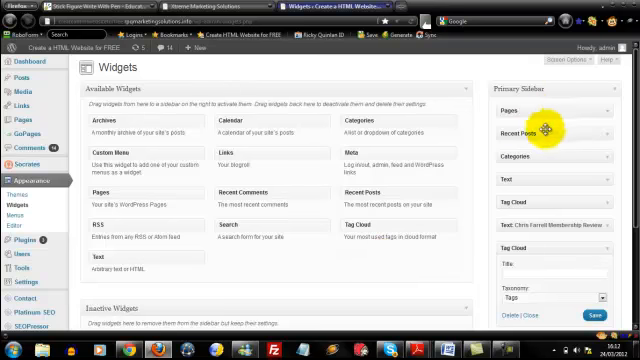
pyautogui.moveTo(544, 160)
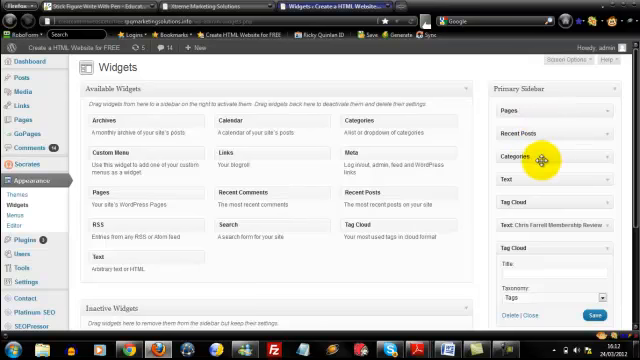